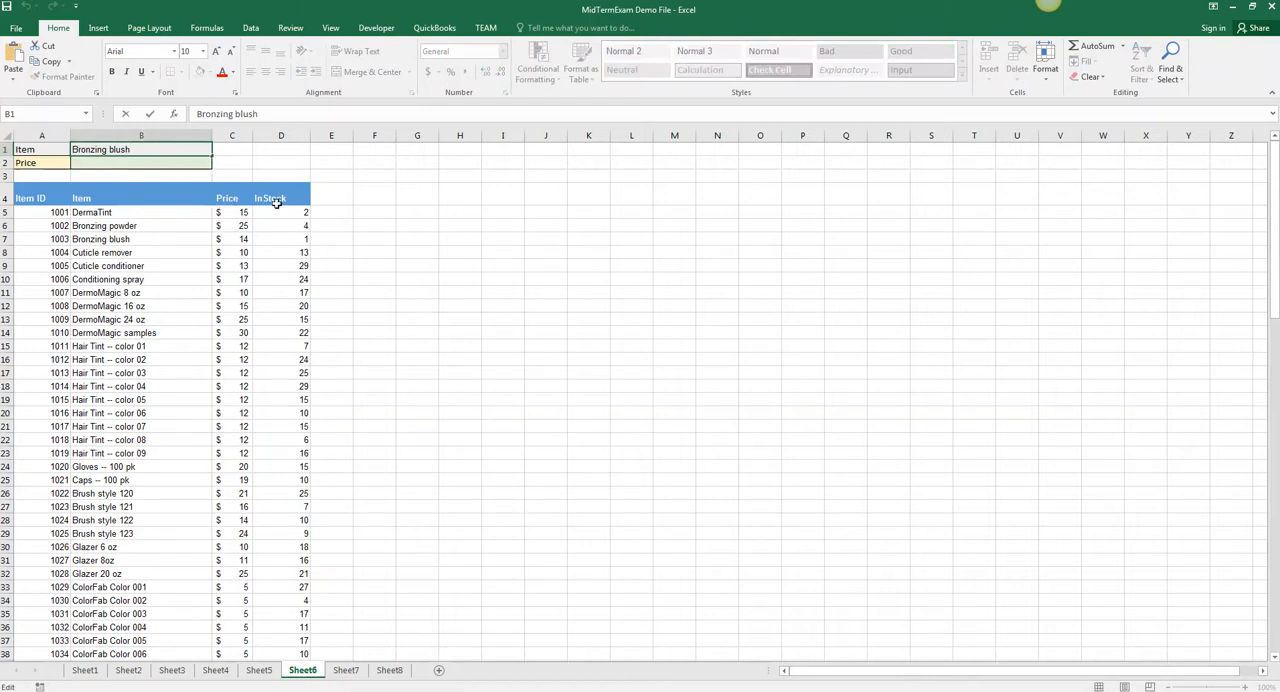
# Begin =MATCH( in B2 with lookup value A2 and header range A4:D4.
pyautogui.click(140, 162)
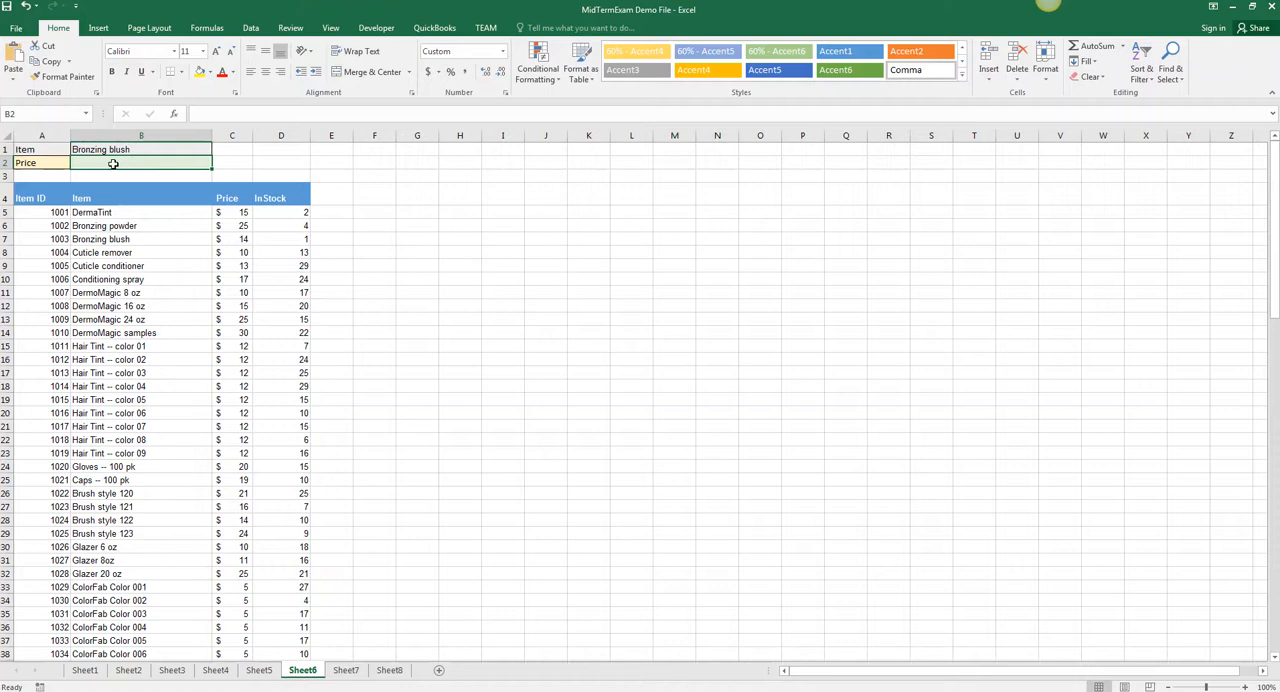
pyautogui.write('=')
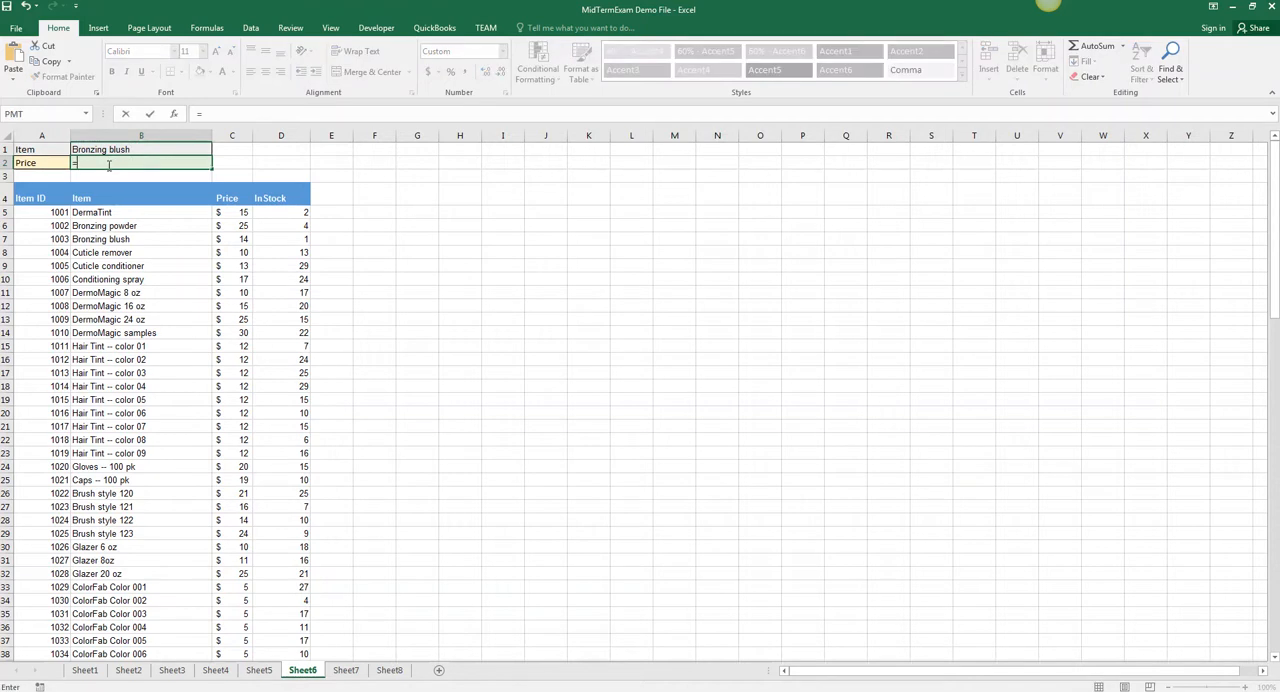
pyautogui.write('match(')
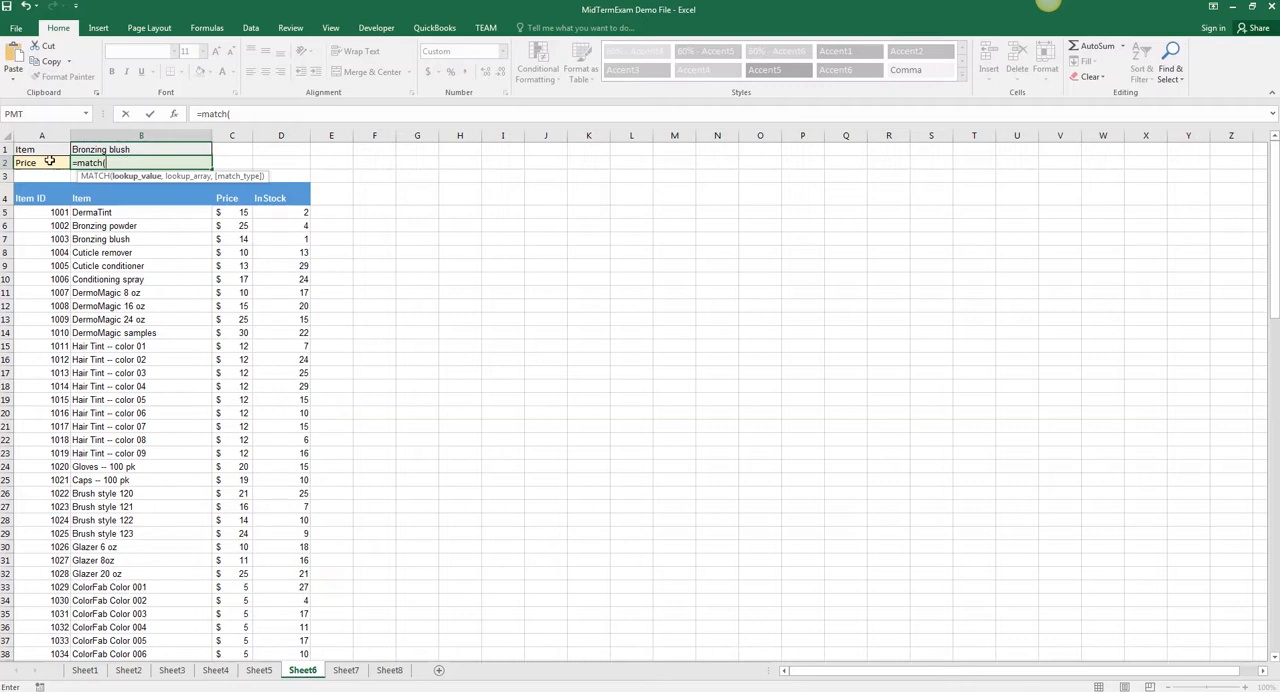
pyautogui.click(40, 162)
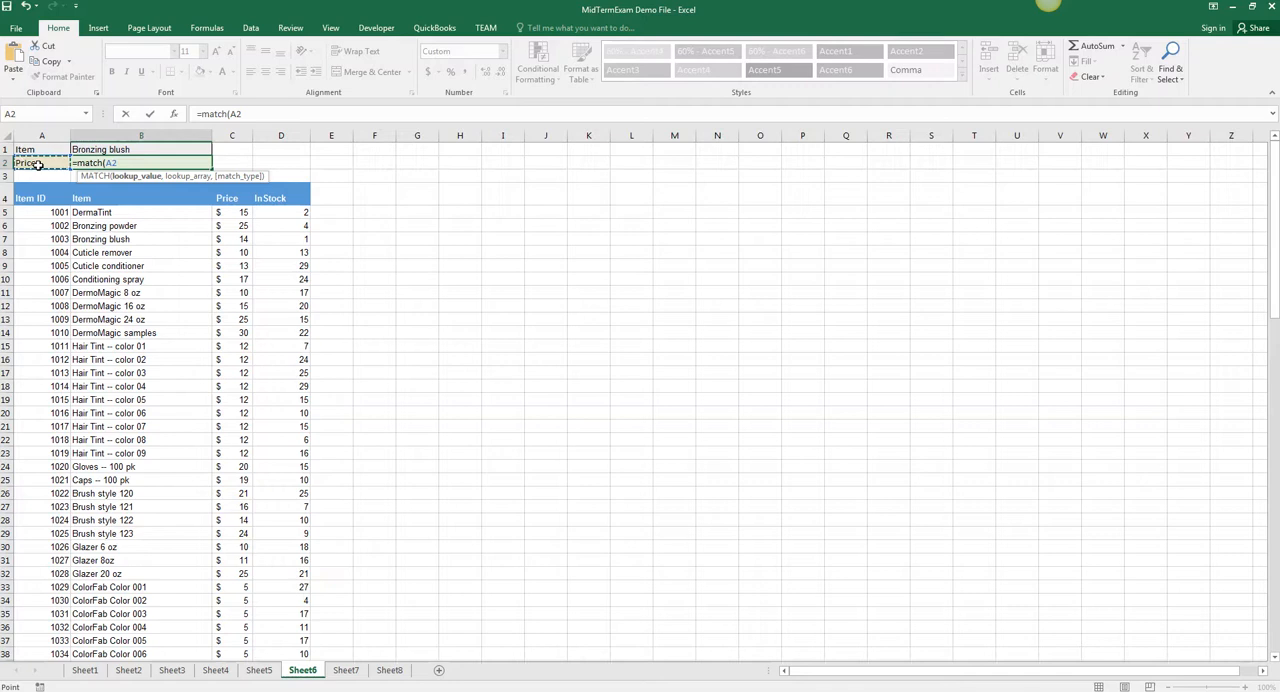
pyautogui.click(40, 196)
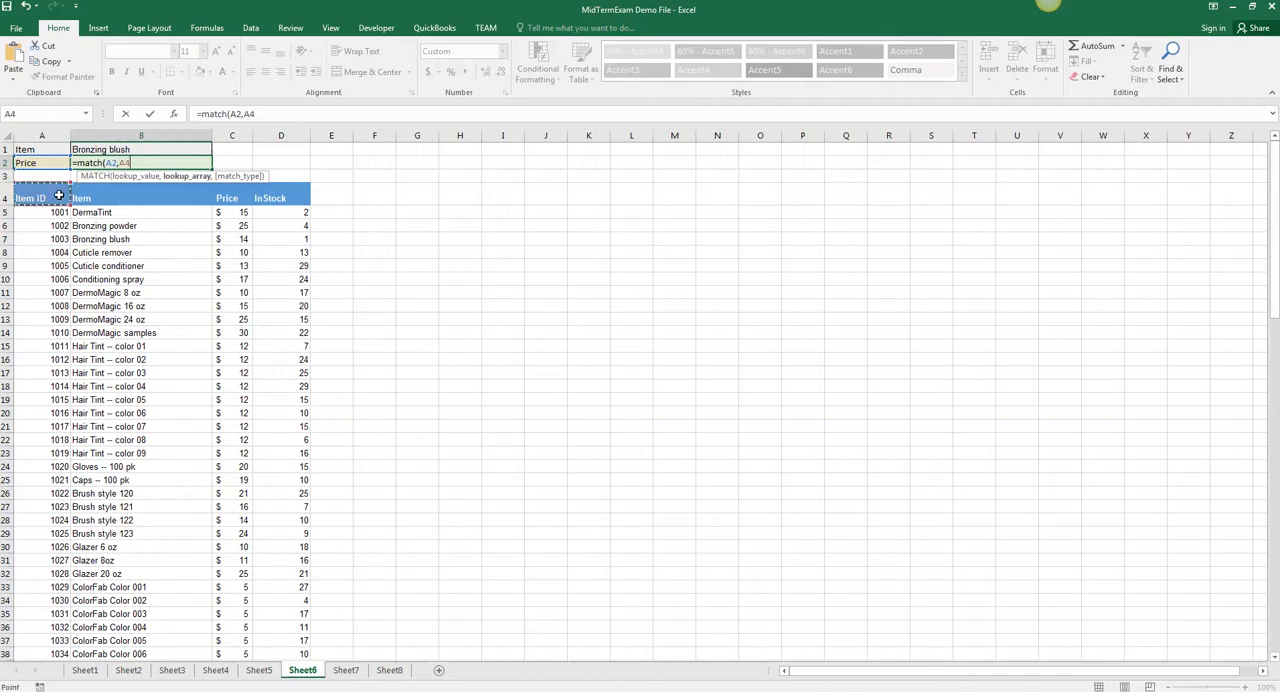
pyautogui.moveTo(40, 196); pyautogui.dragTo(280, 196)
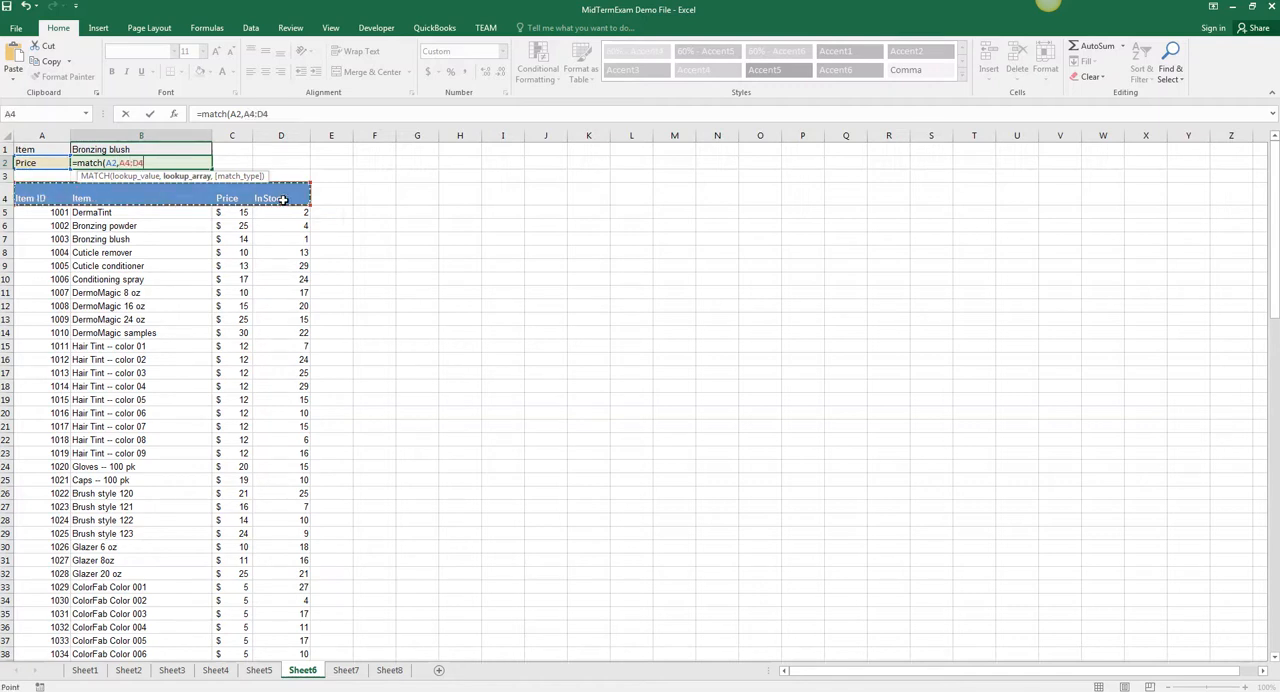
pyautogui.write(',')
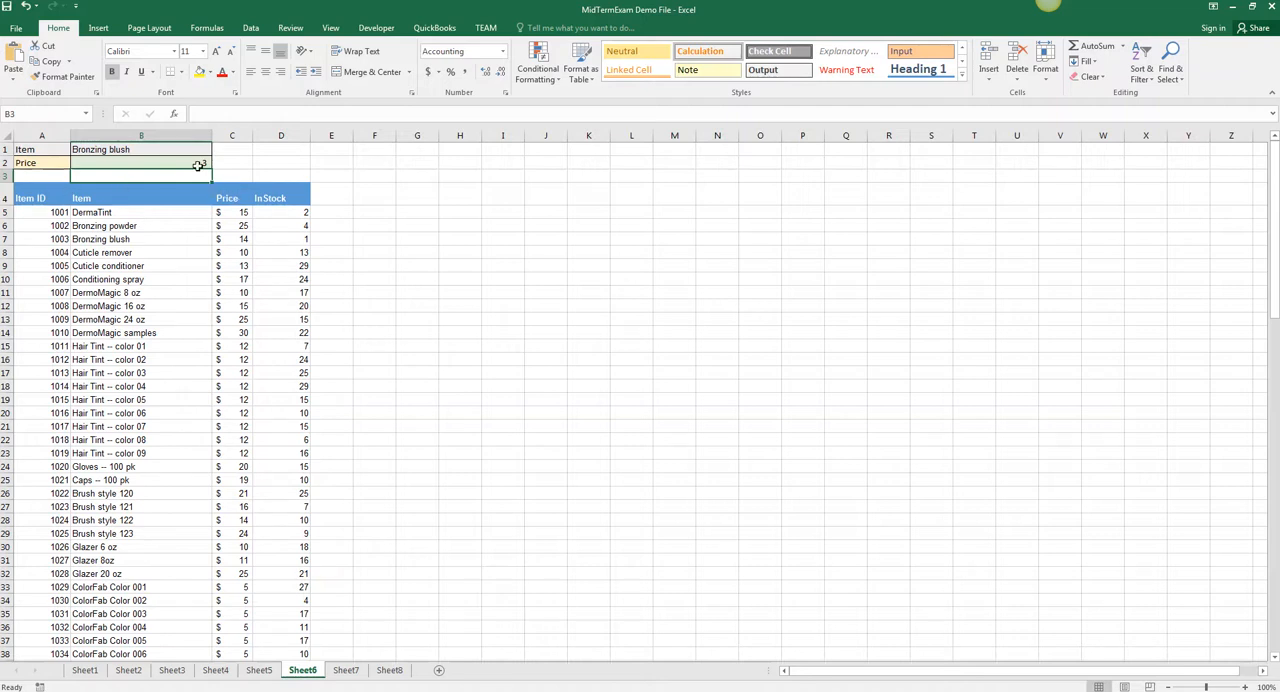
# Build =INDEX(A5:D109,3,MATCH(A2,A4:D4,0)) in B2, returning 24.
pyautogui.write('=MATCH(A2,A4:D4,0)')
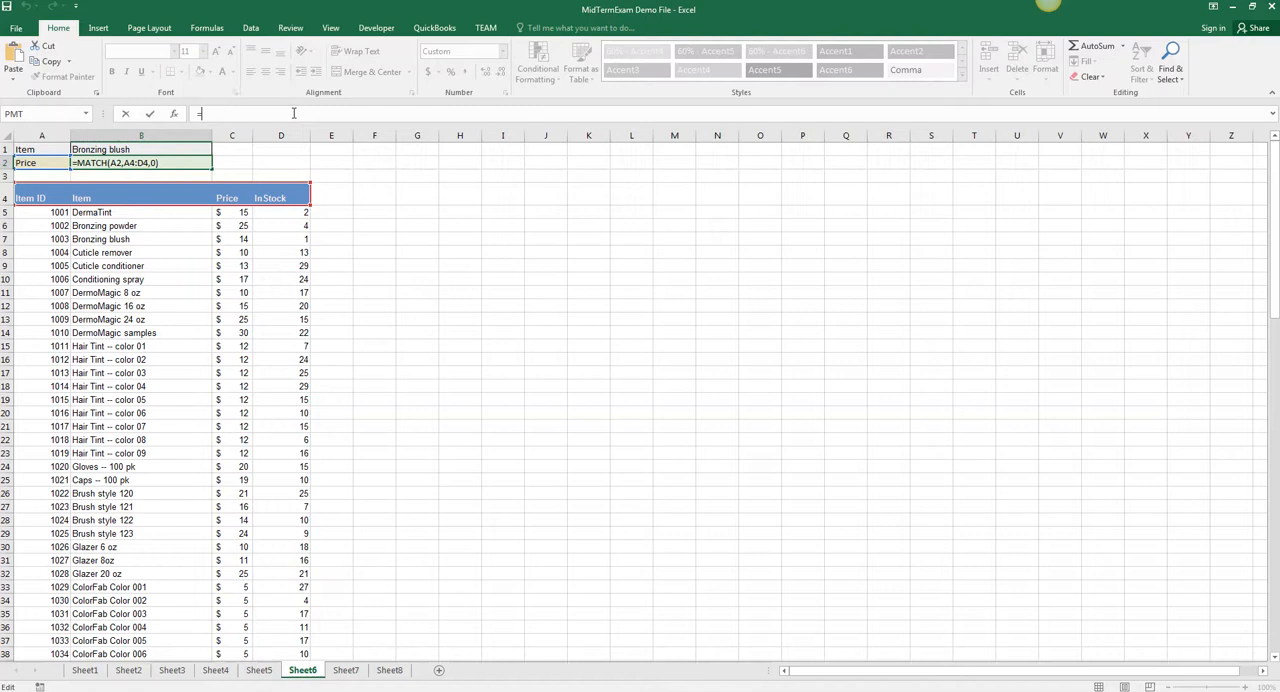
pyautogui.write('=index')
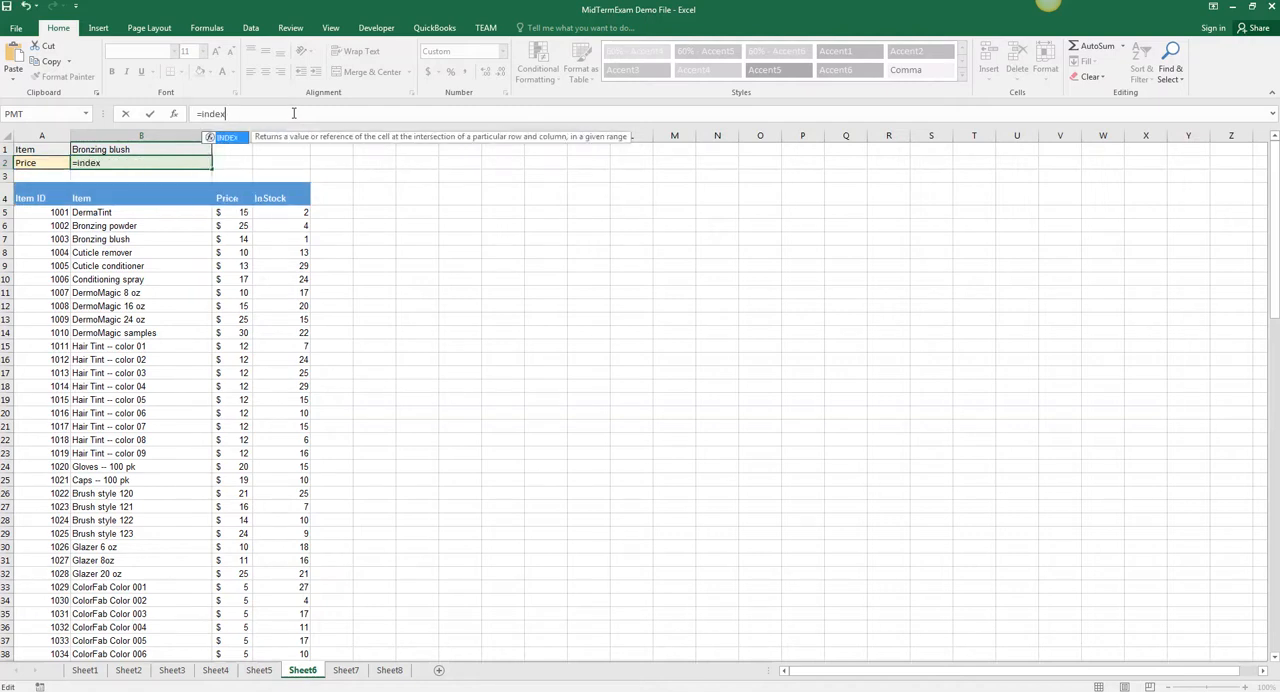
pyautogui.write('(')
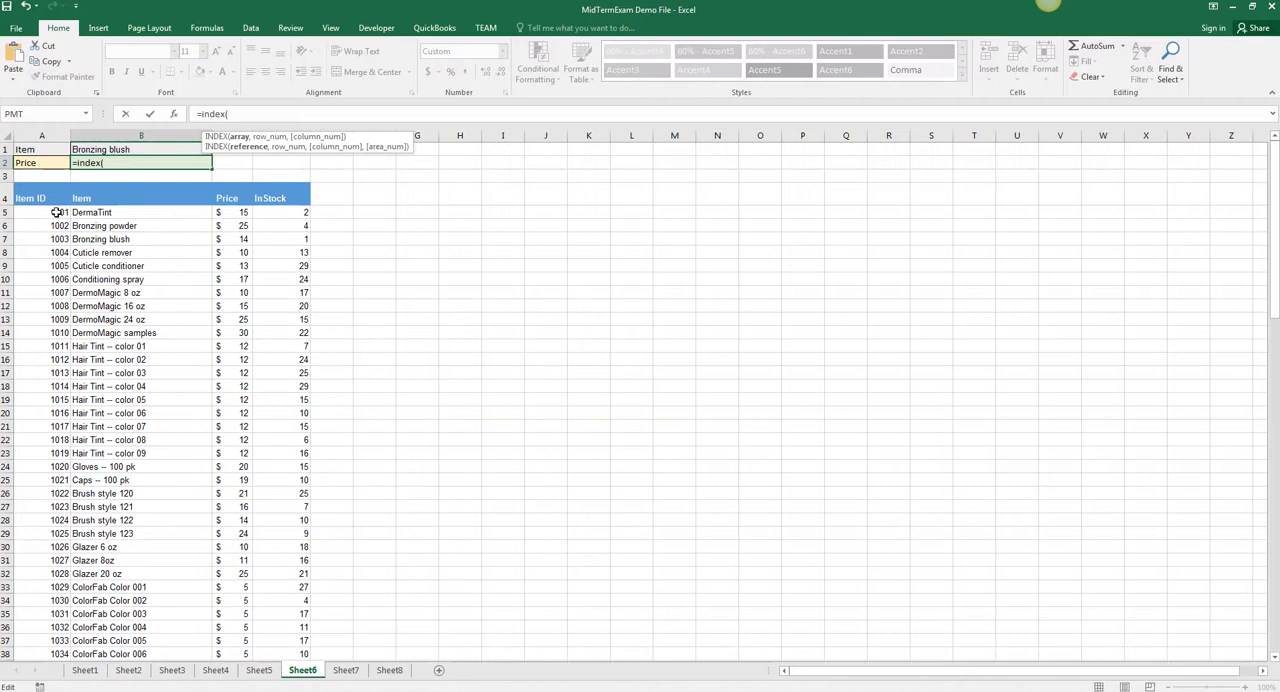
pyautogui.moveTo(80, 212); pyautogui.dragTo(304, 240)
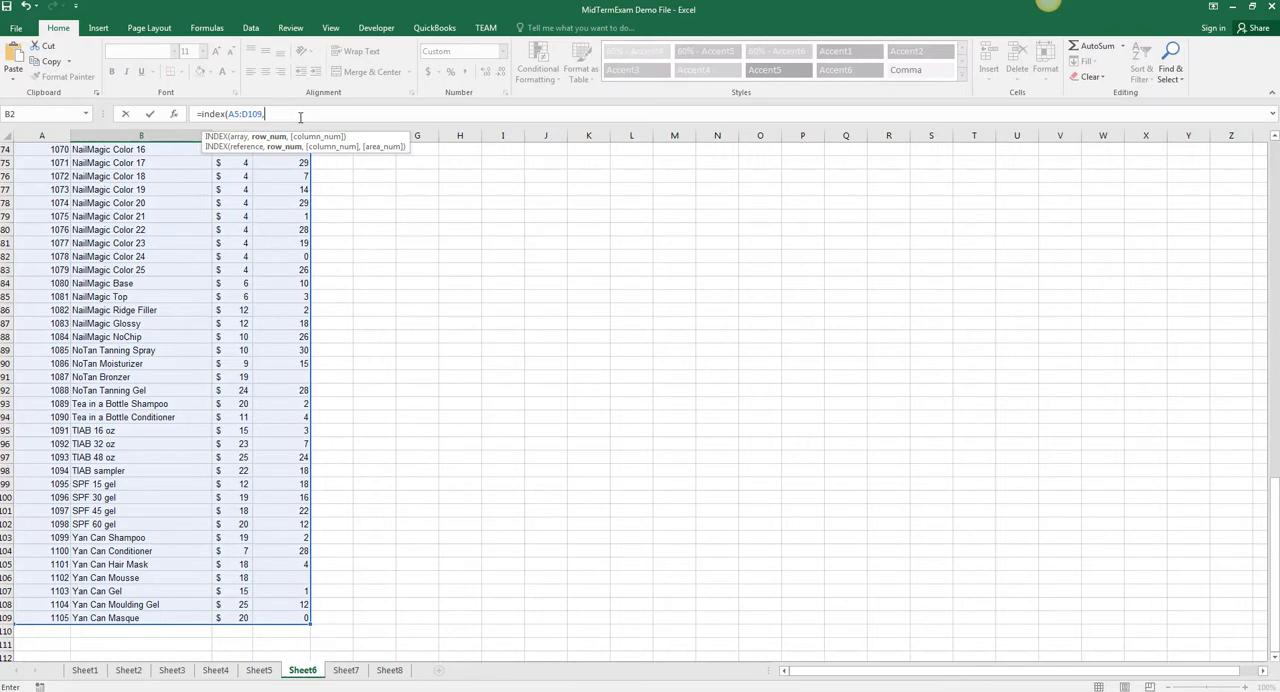
pyautogui.scroll(3)
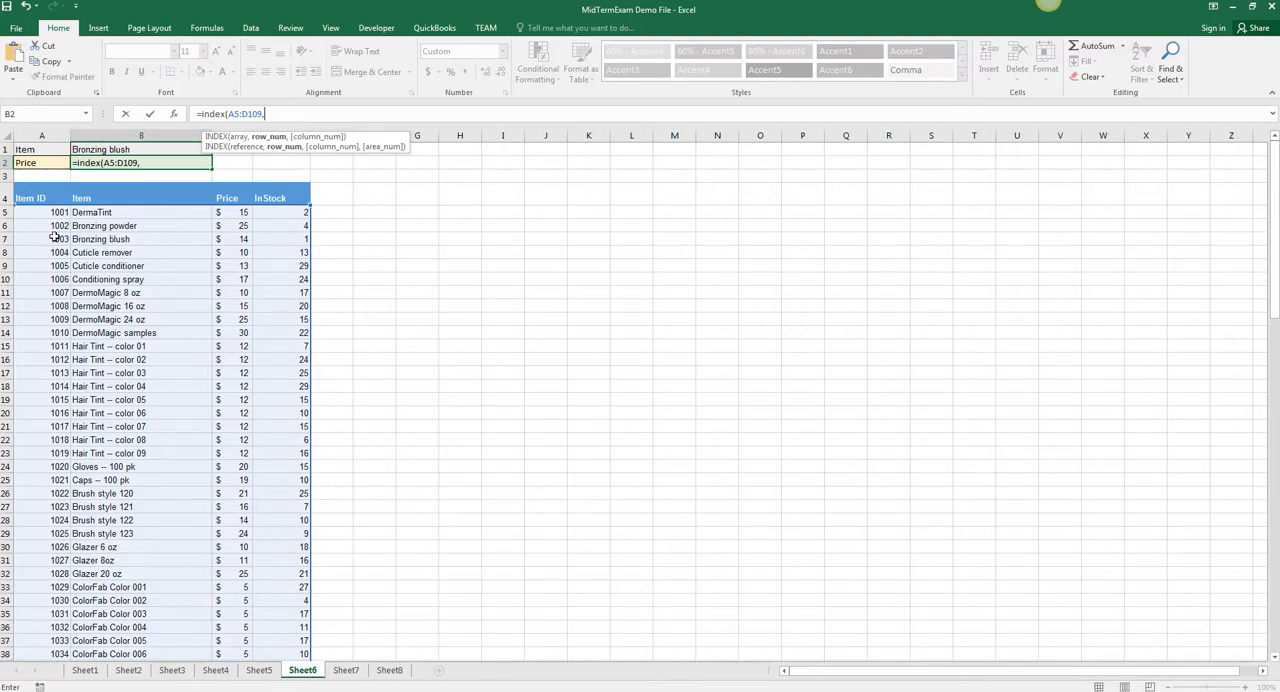
pyautogui.write('3')
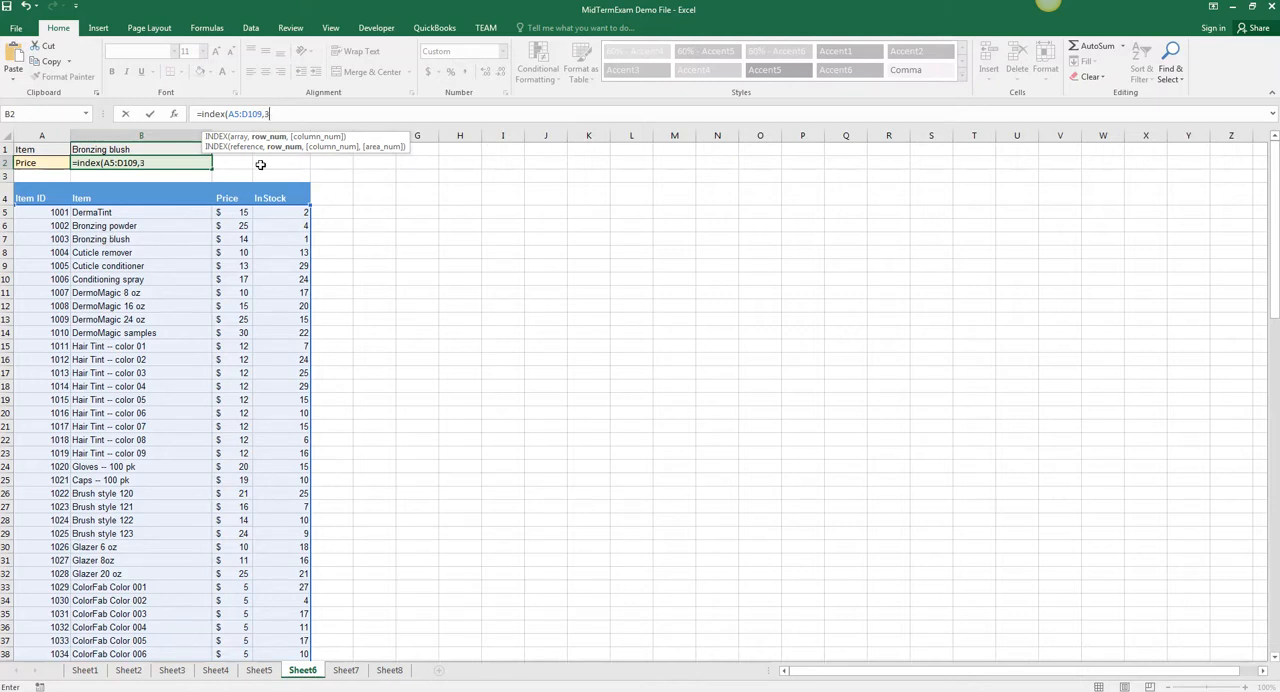
pyautogui.write(',')
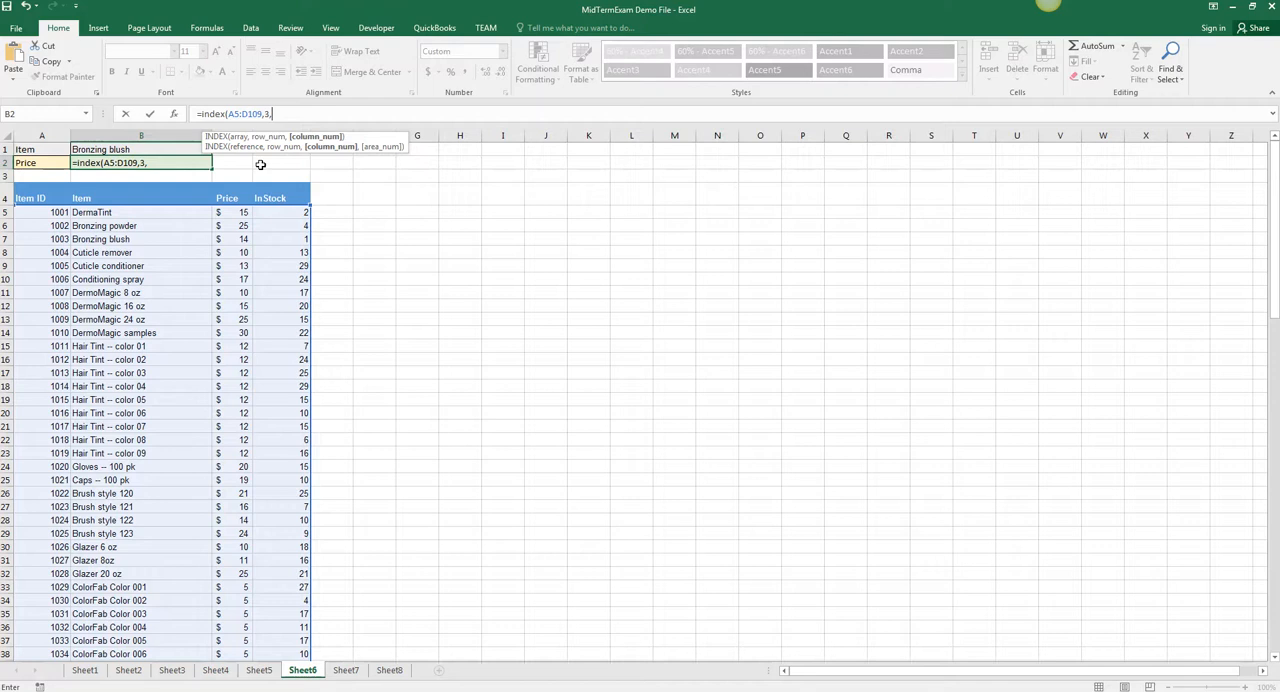
pyautogui.write('MATCH(A2,A4:D4,0))')
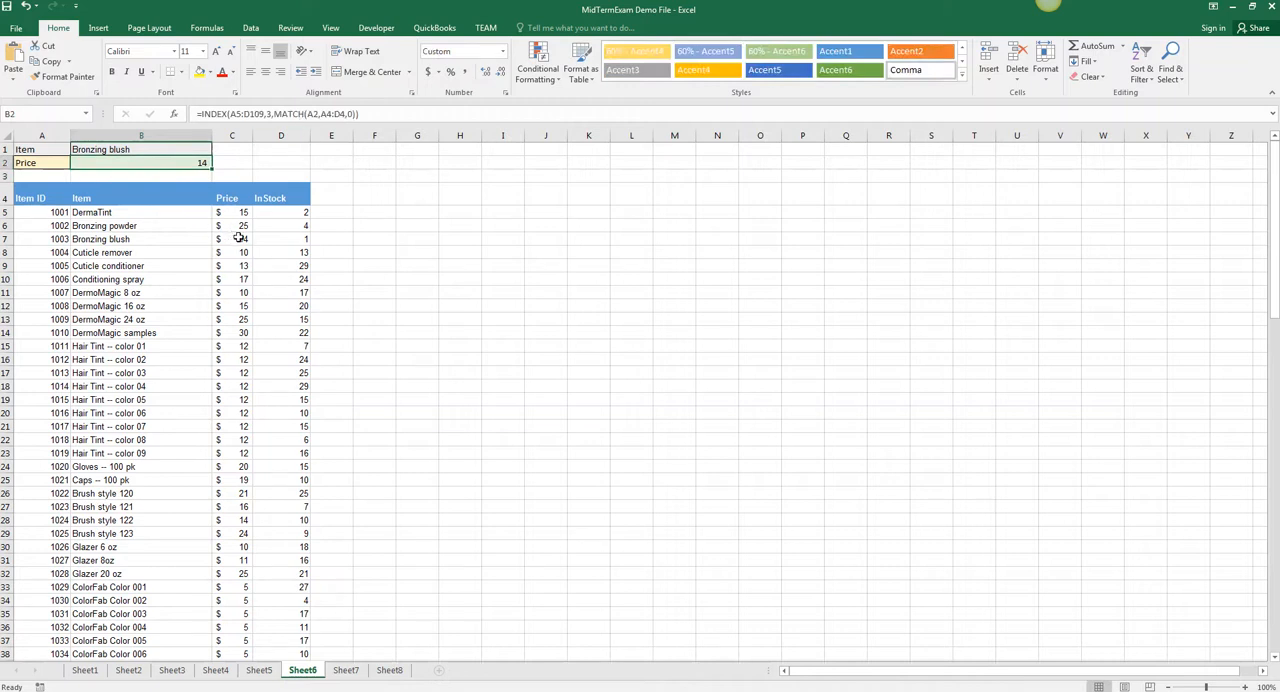
# Replace the fixed row 3 with MATCH(B1,B5:B109,0) so B2 returns Bronzing blush's price, 14.
pyautogui.doubleClick(140, 164)
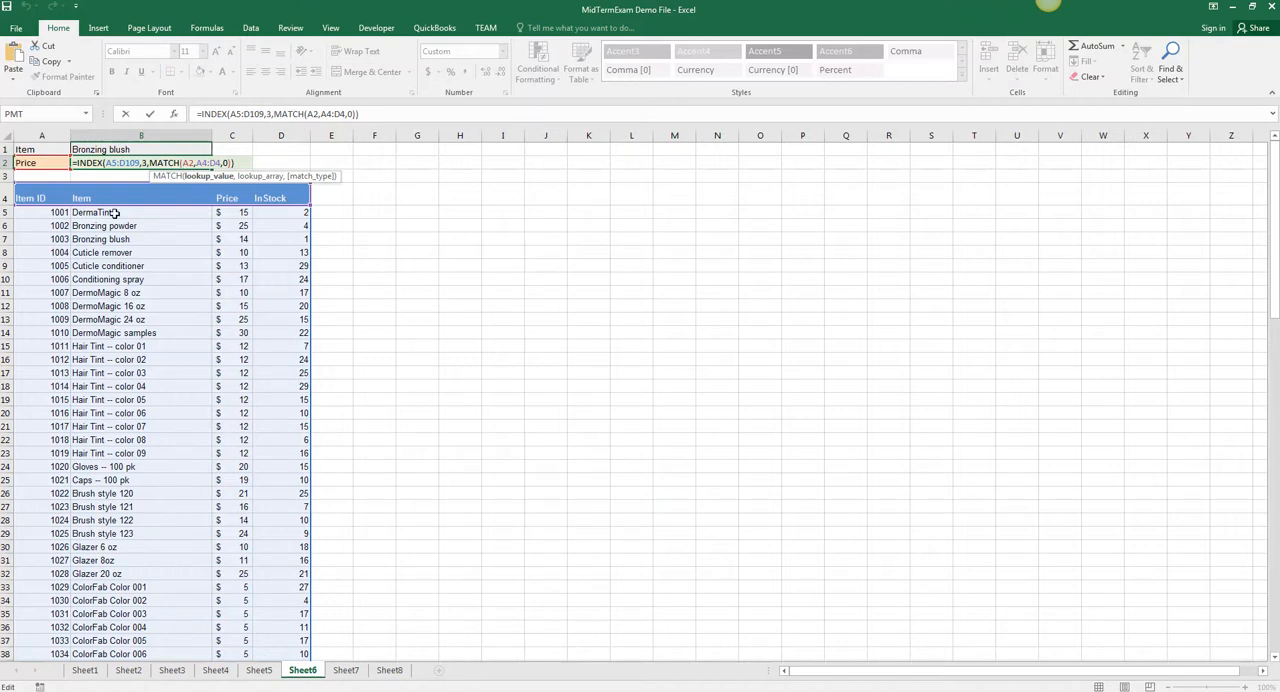
pyautogui.moveTo(120, 560)
pyautogui.write('MATCH(B1,B5:B107')
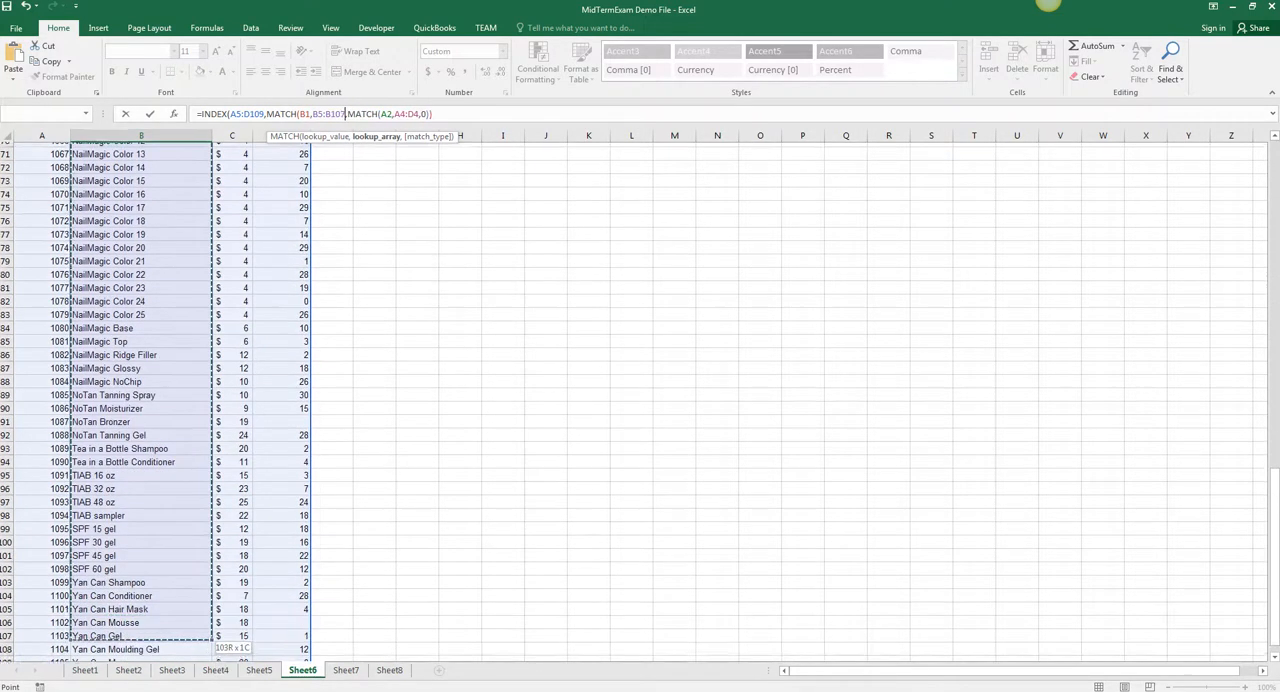
pyautogui.scroll(-3)
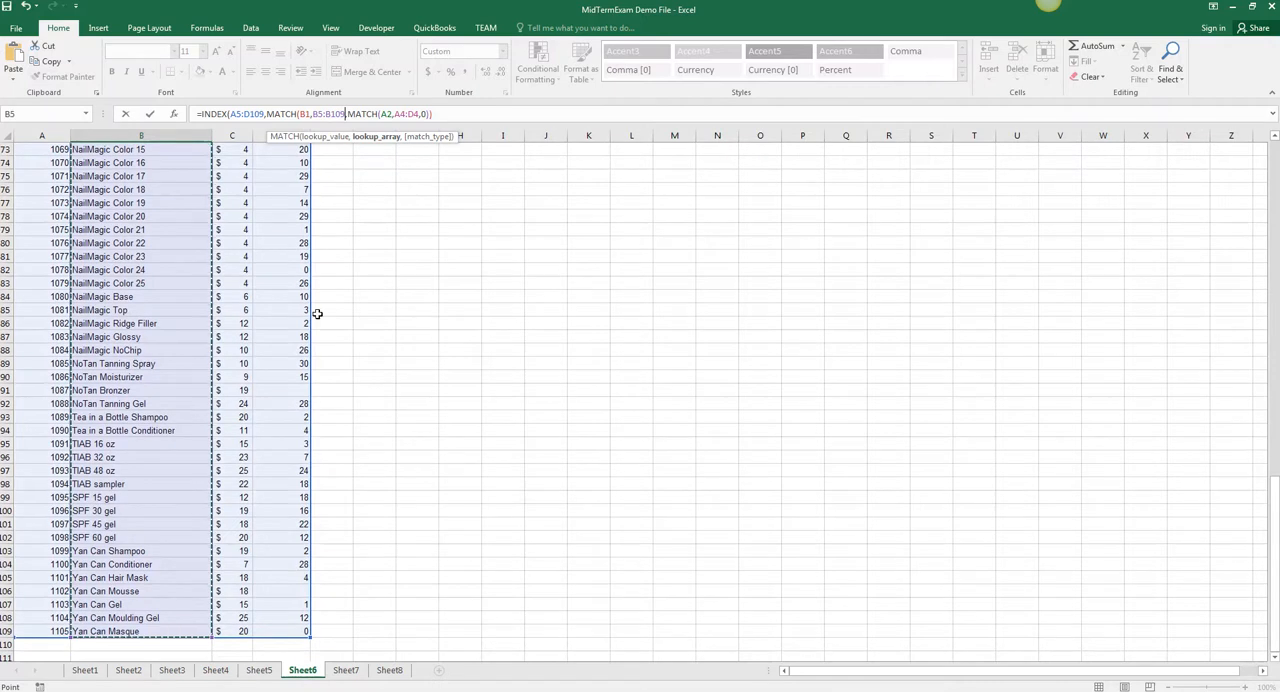
pyautogui.moveTo(312, 204)
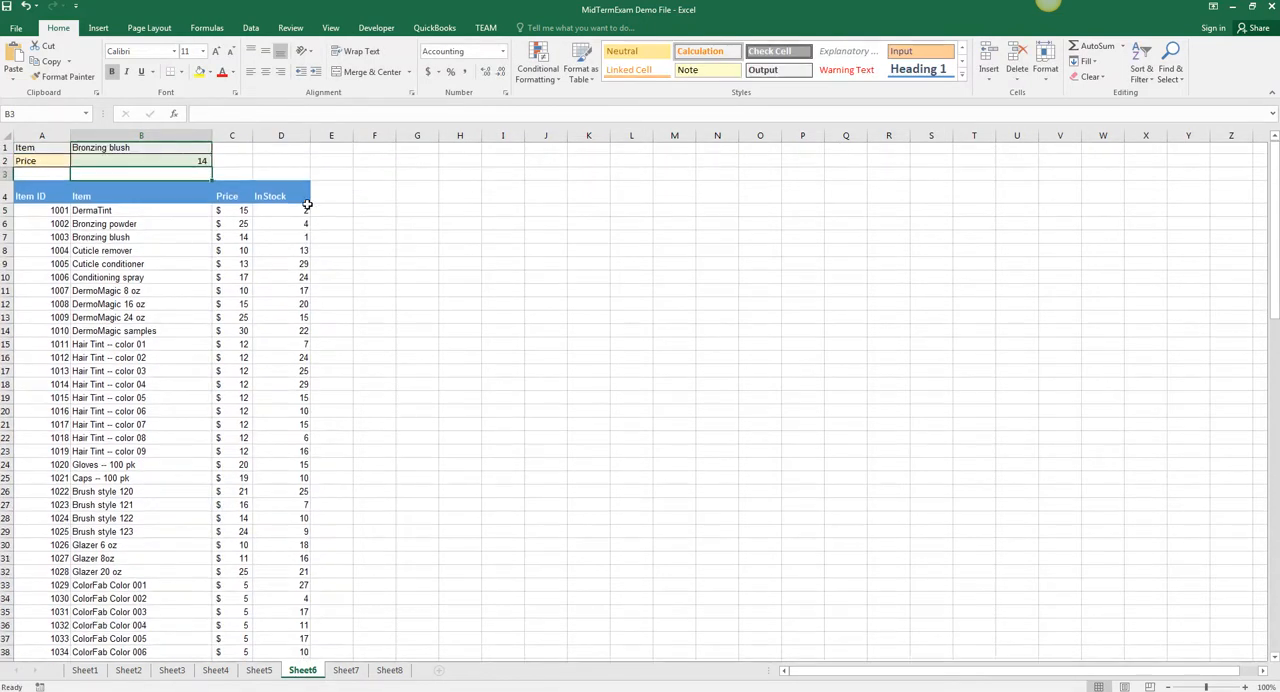
# Try InStock in A2, restore Price, and set the item in B1 to DermaTint, giving 15.
pyautogui.click(40, 162)
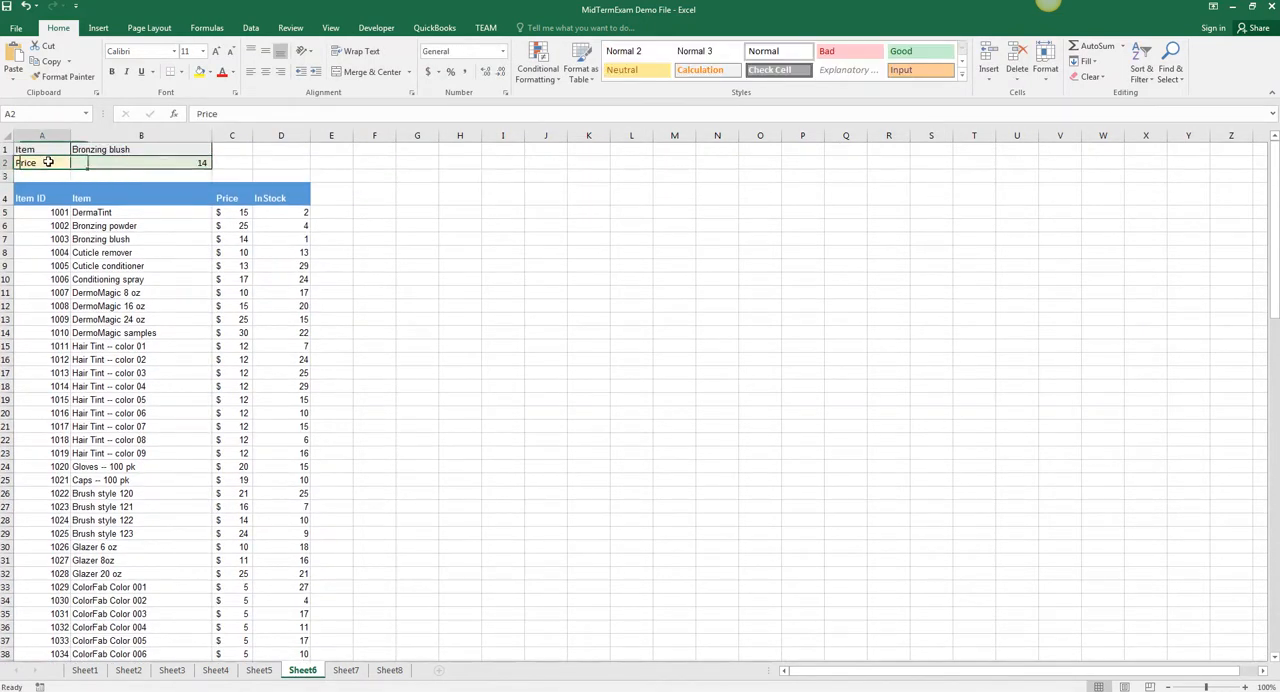
pyautogui.write('IN')
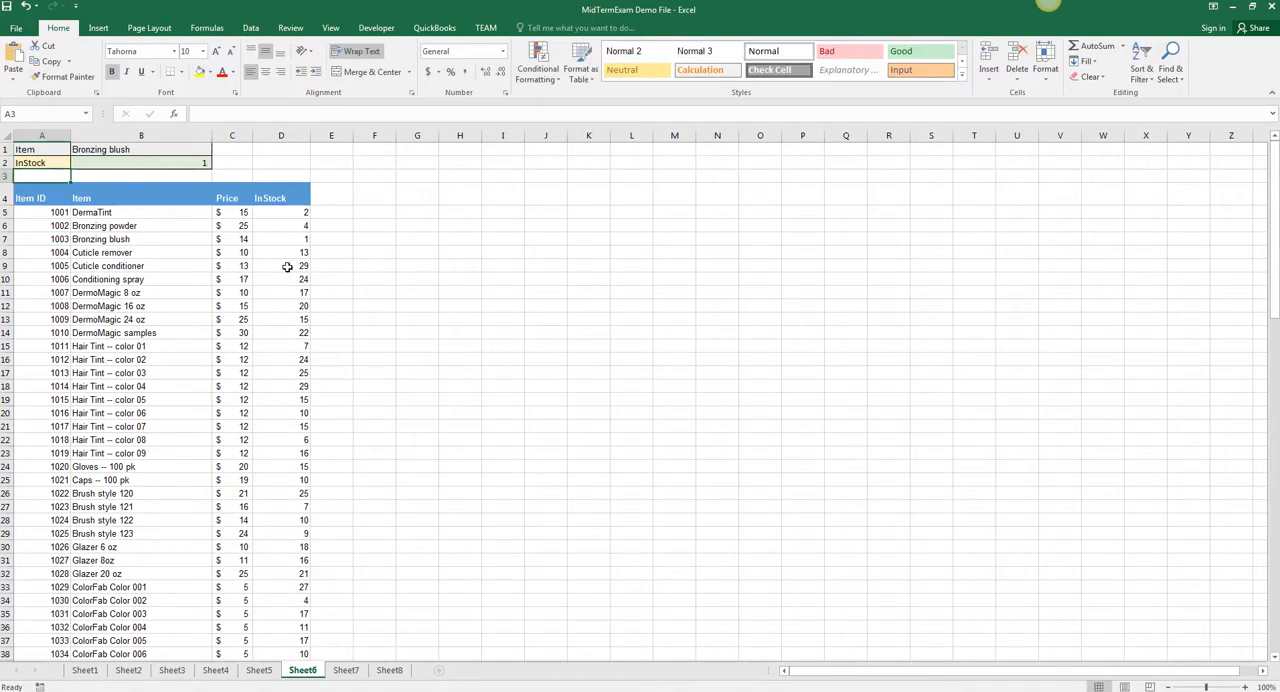
pyautogui.click(140, 148)
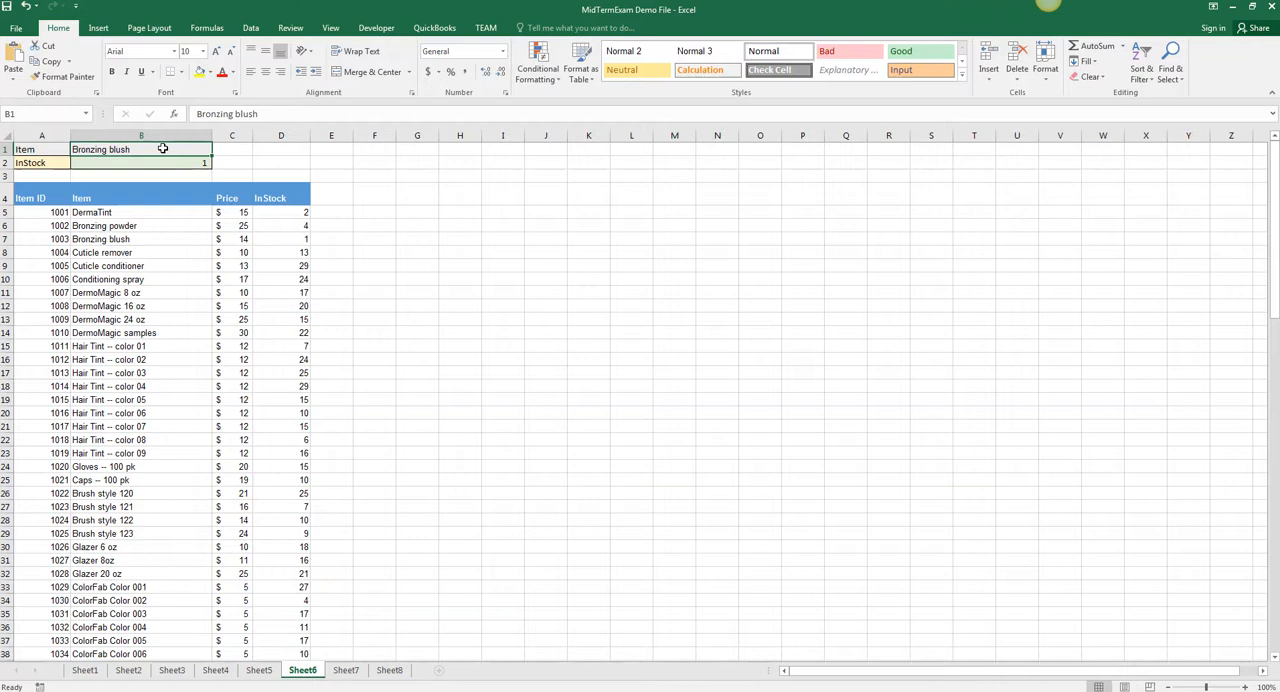
pyautogui.write('DermaTint')
pyautogui.click(40, 162)
pyautogui.write('Price')
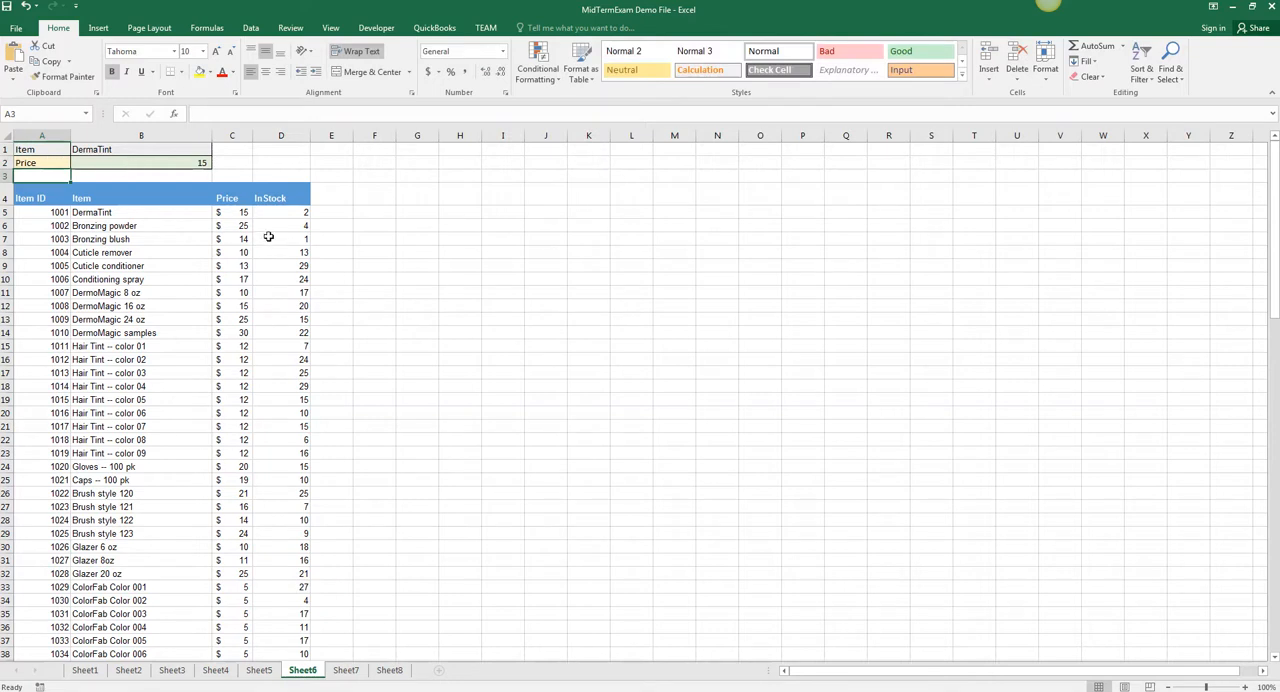
pyautogui.click(140, 162)
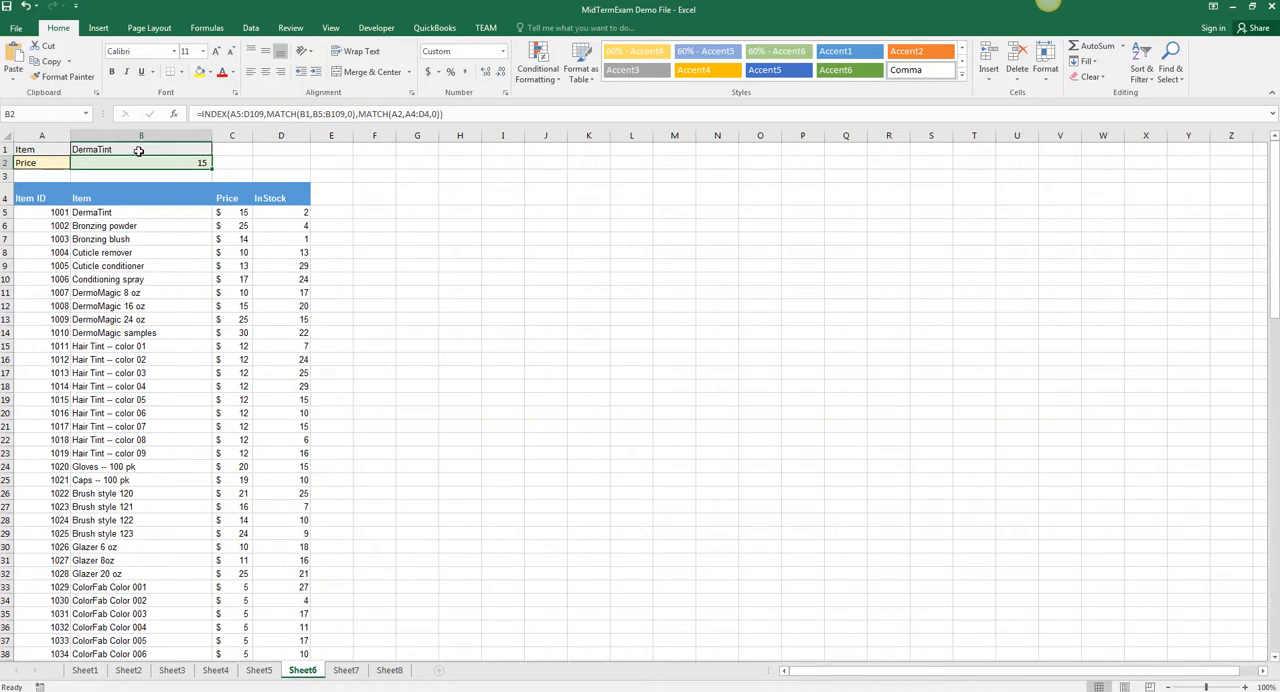
# Wrap B2 in IFERROR with fallback 'Not found in list' and set A2 to InStock, returning 2.
pyautogui.click(42, 164)
pyautogui.write('In Stock')
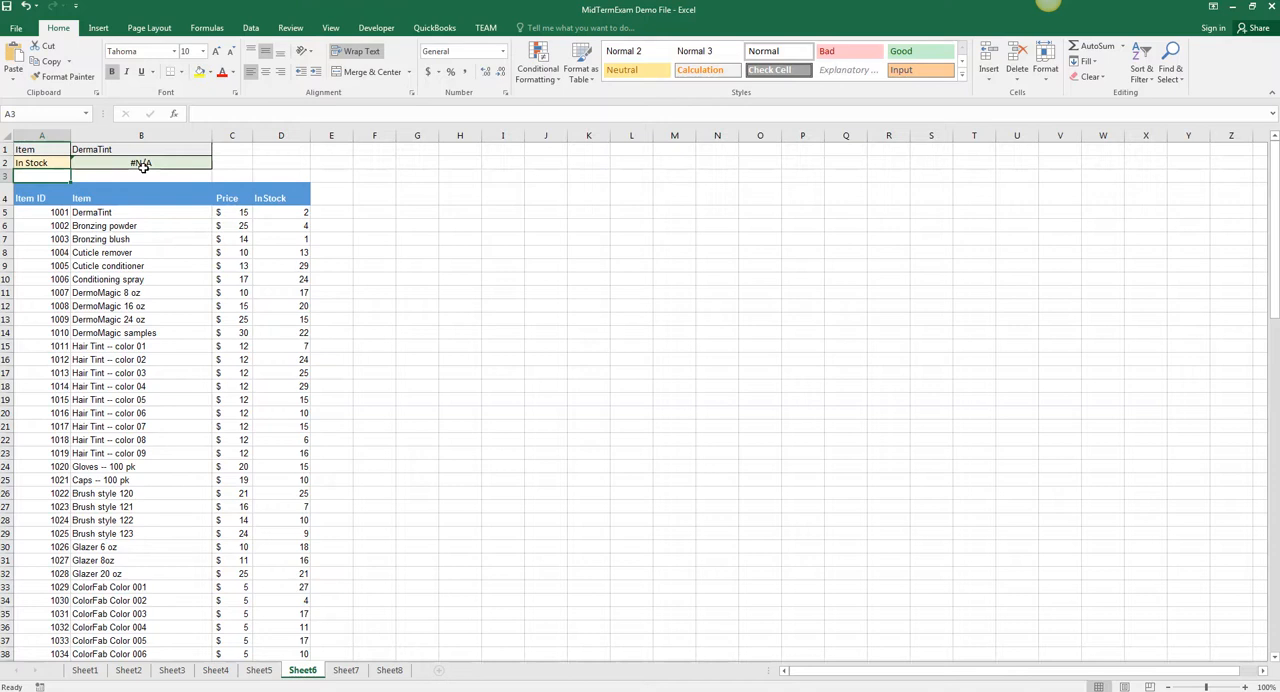
pyautogui.click(140, 162)
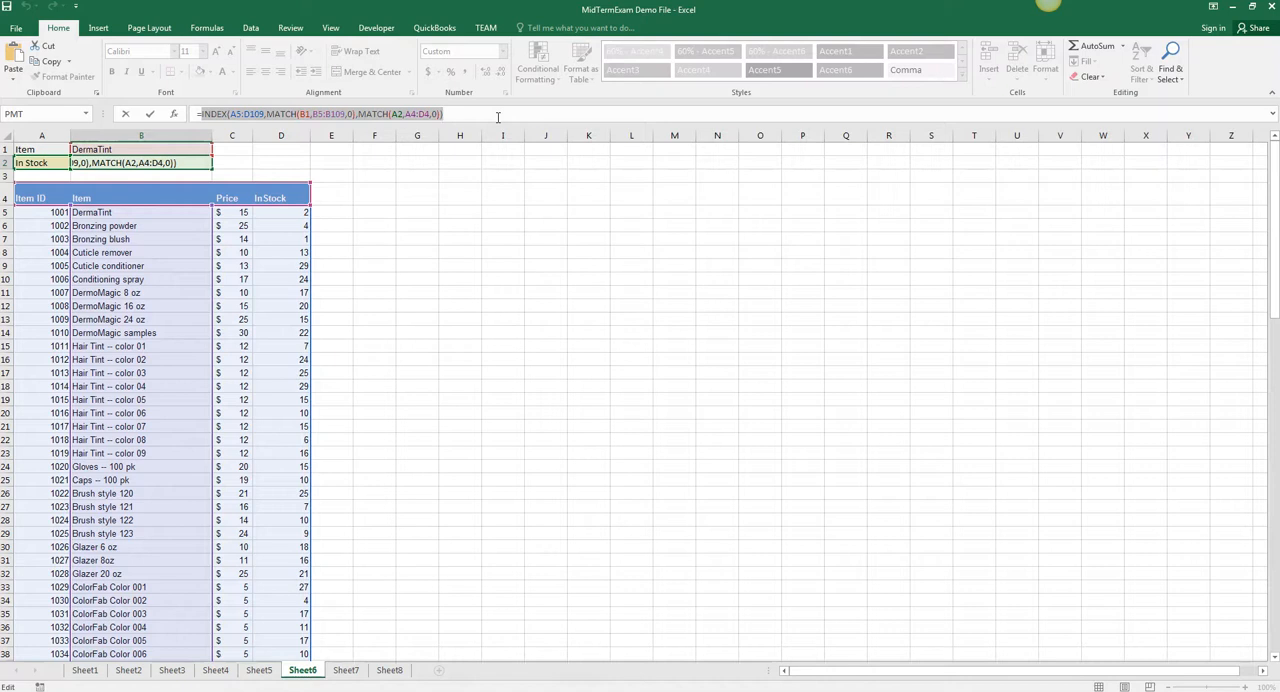
pyautogui.write('=iferror(')
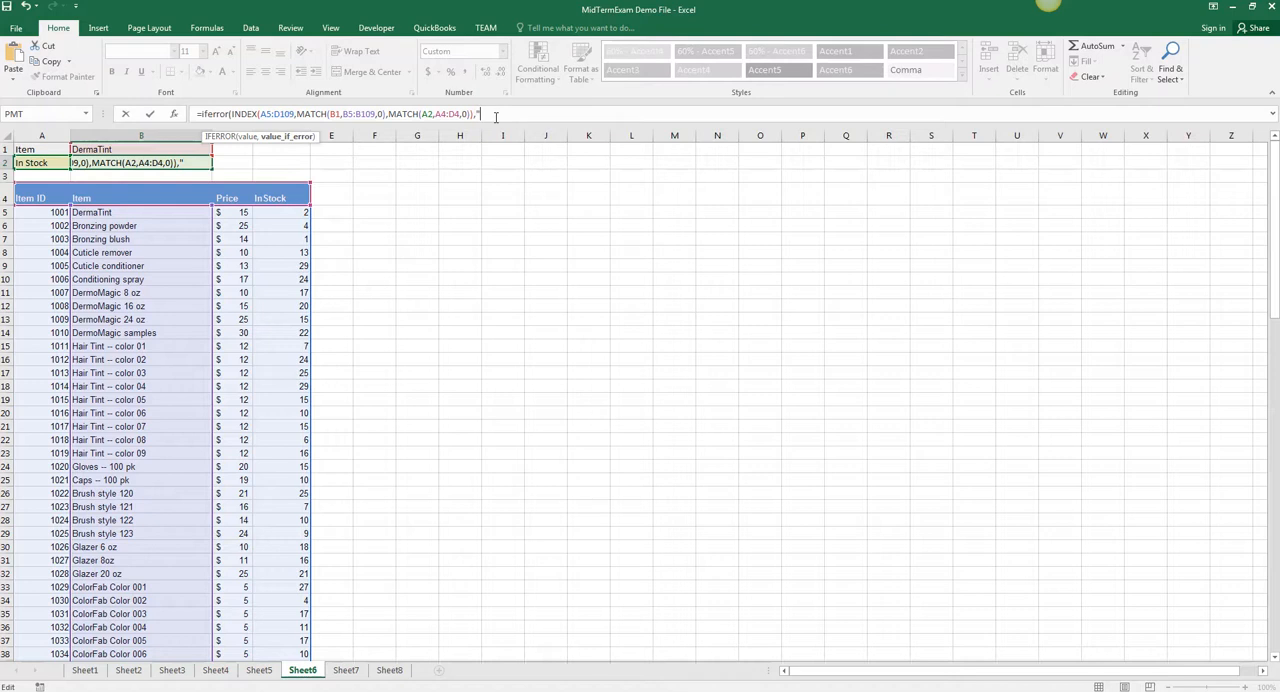
pyautogui.write('Not found in list')
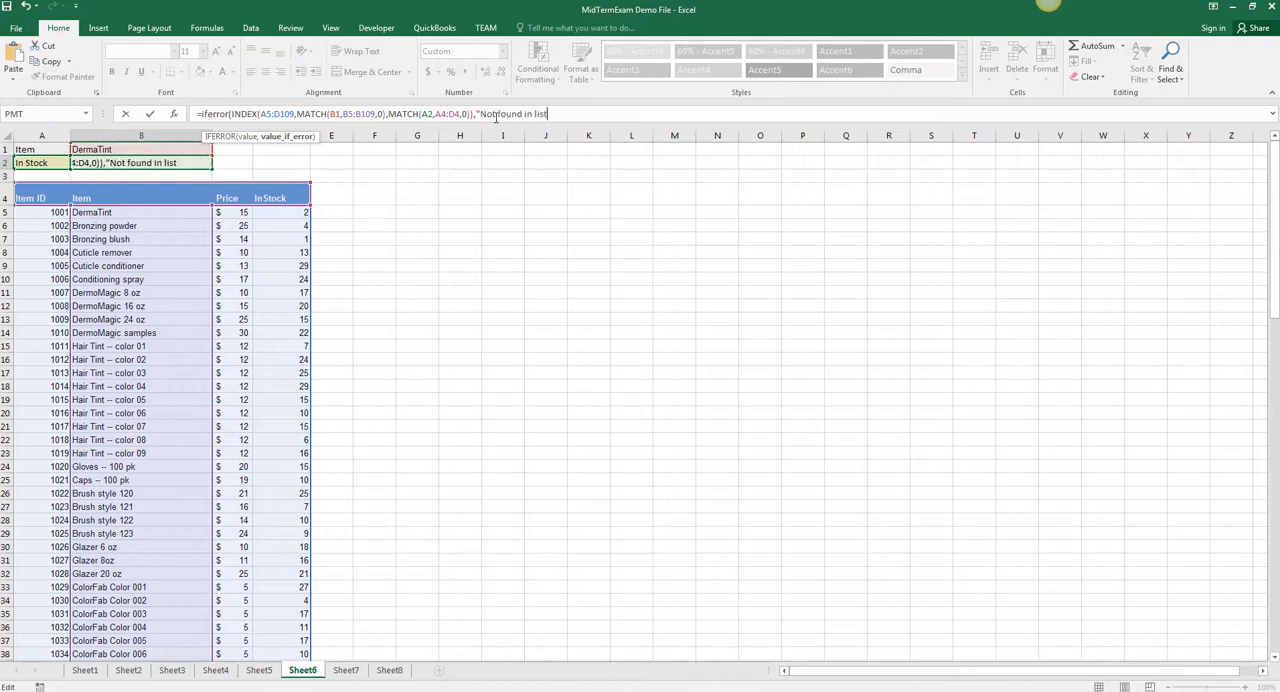
pyautogui.write(')')
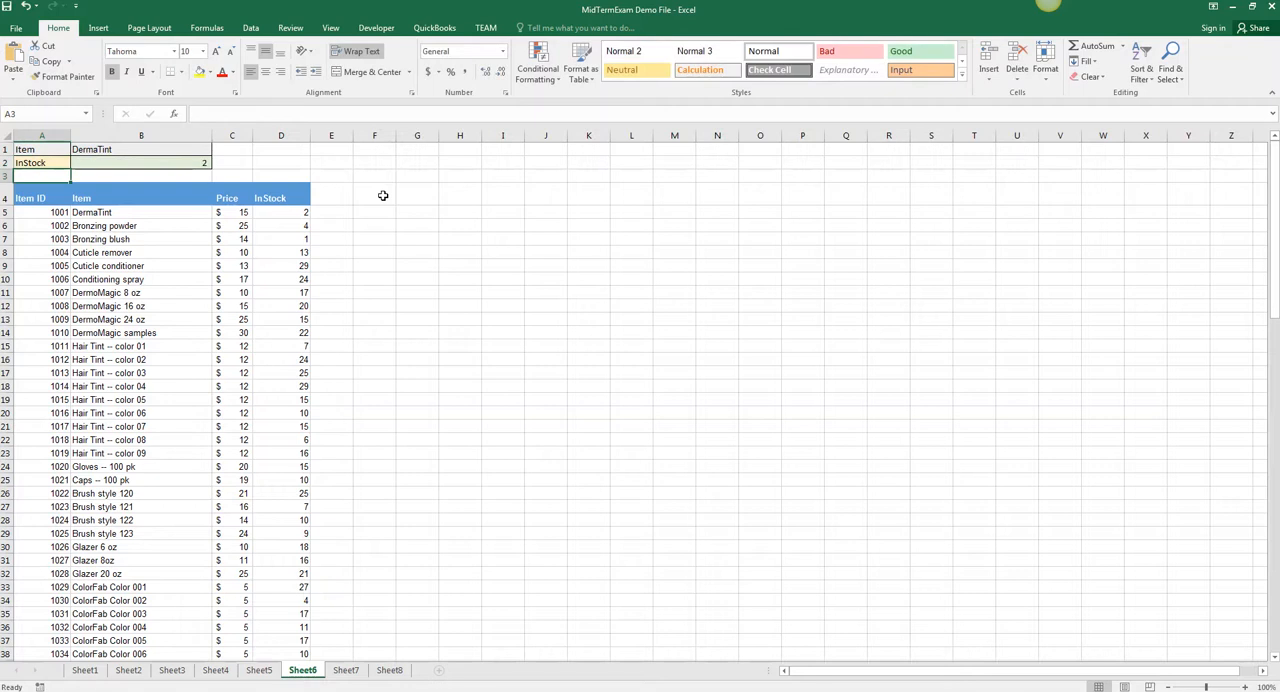
# Enter missing item 123 in B1 so B2 shows 'Not found in list'.
pyautogui.click(40, 162)
pyautogui.write('123')
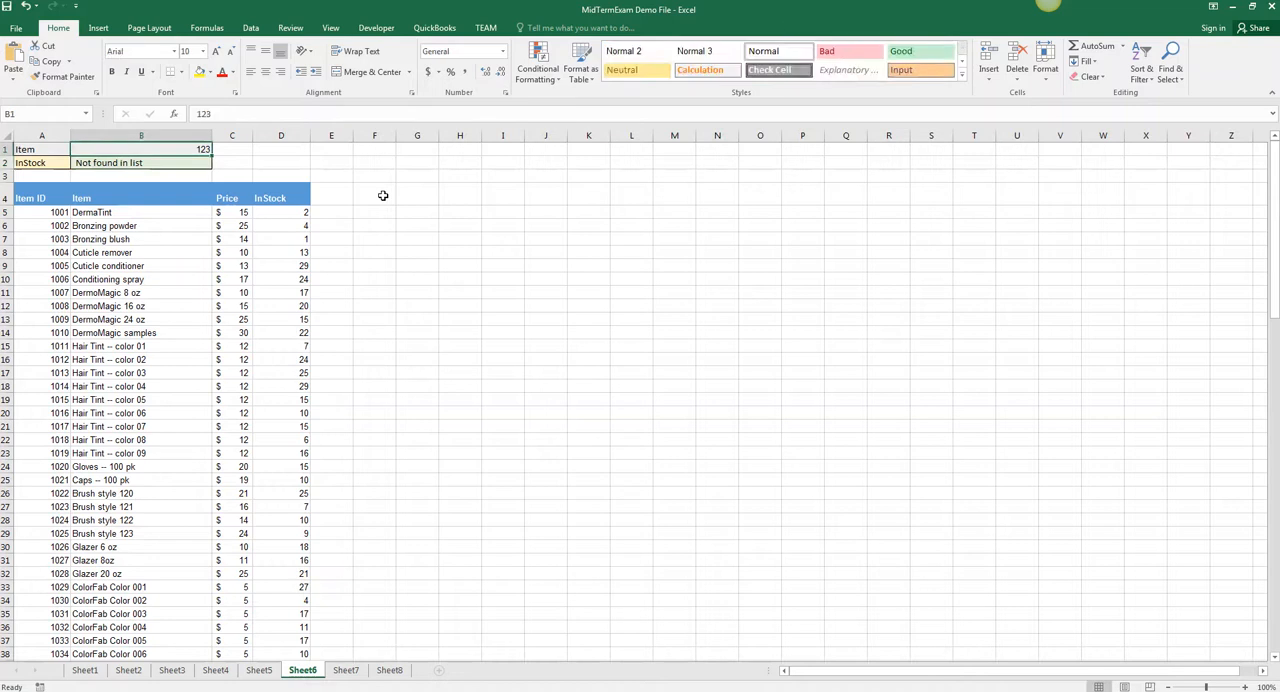
pyautogui.click(140, 162)
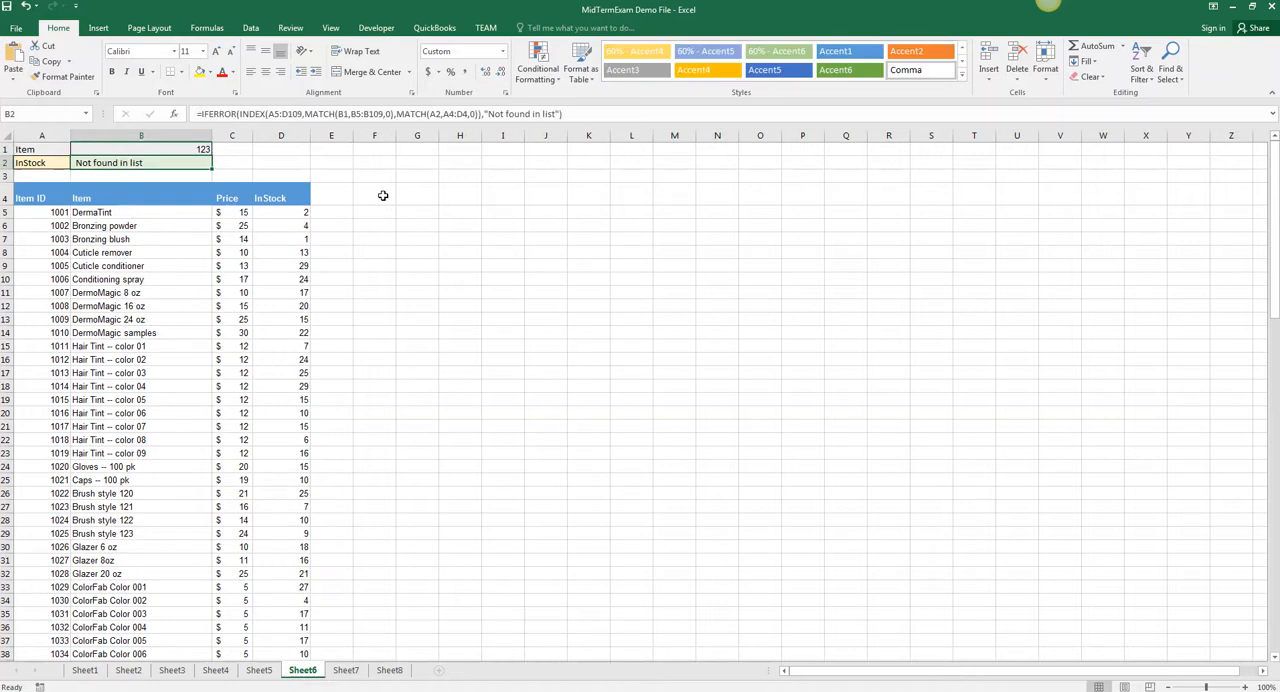
pyautogui.moveTo(538, 154)
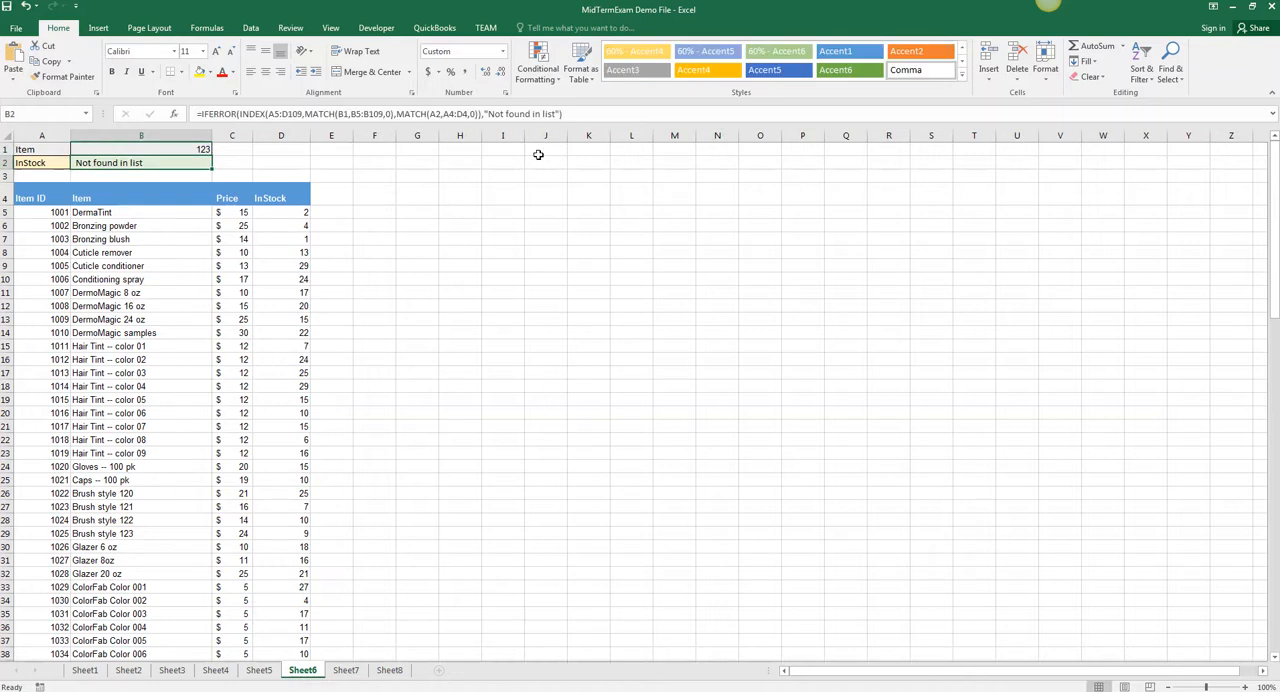